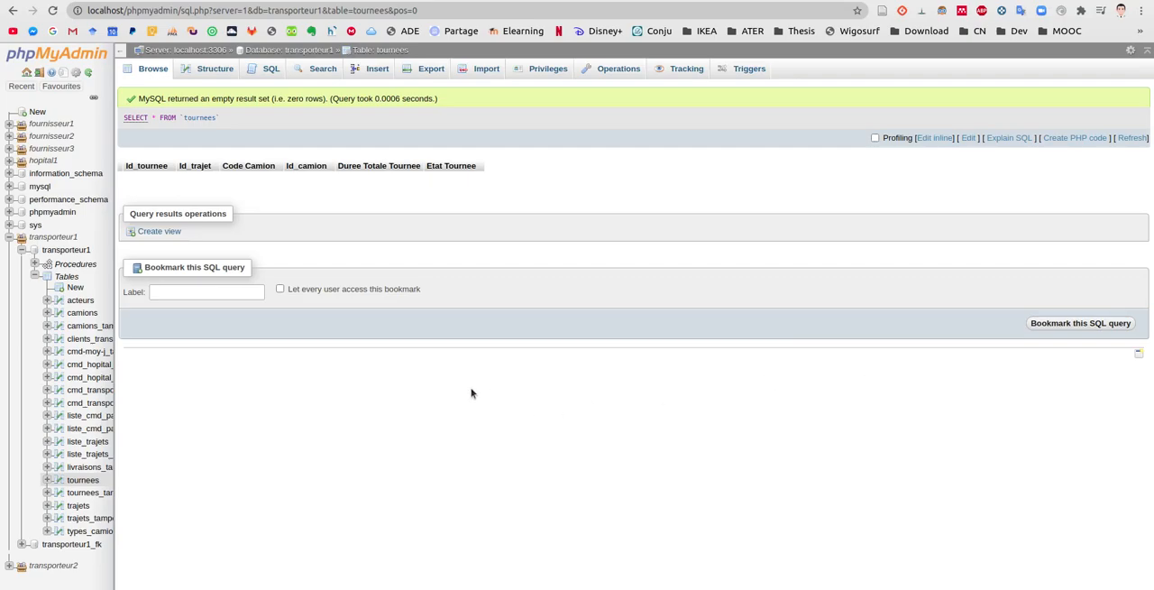
mouse_move(153, 472)
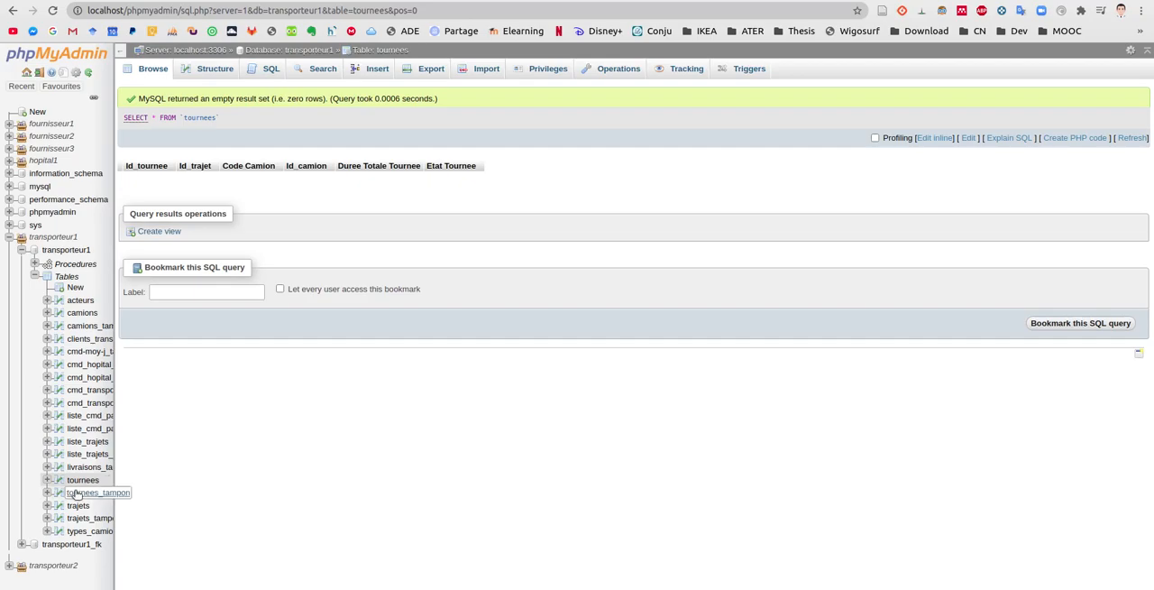
mouse_move(83, 479)
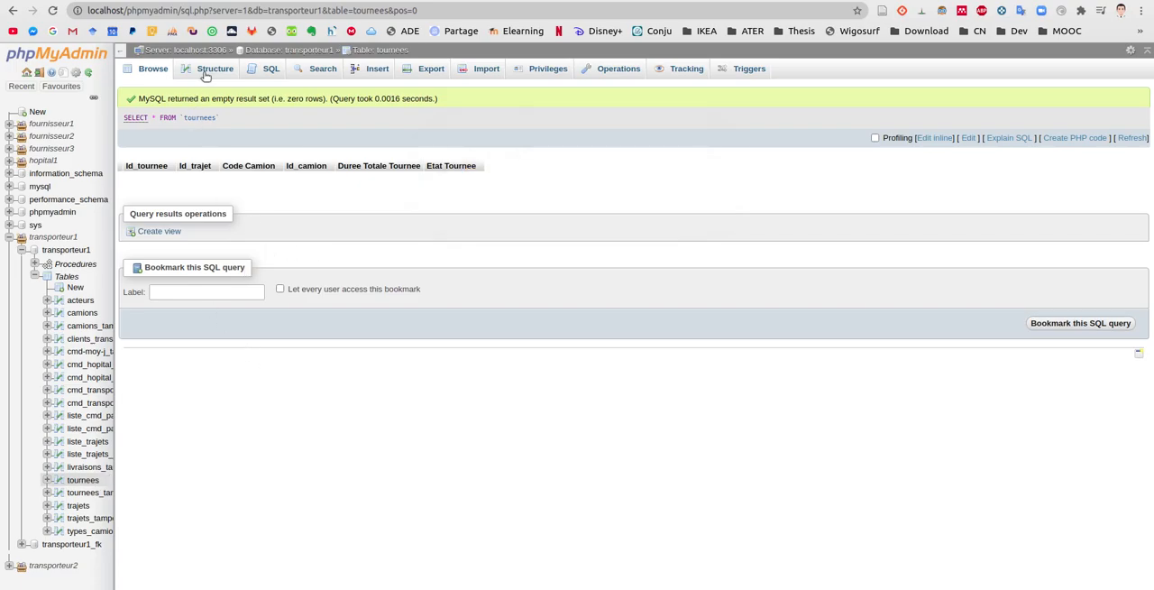
Step: Start dropping the FK06_IdCamion_idx index from the tournees structure, bringing up its SQL preview
click(215, 68)
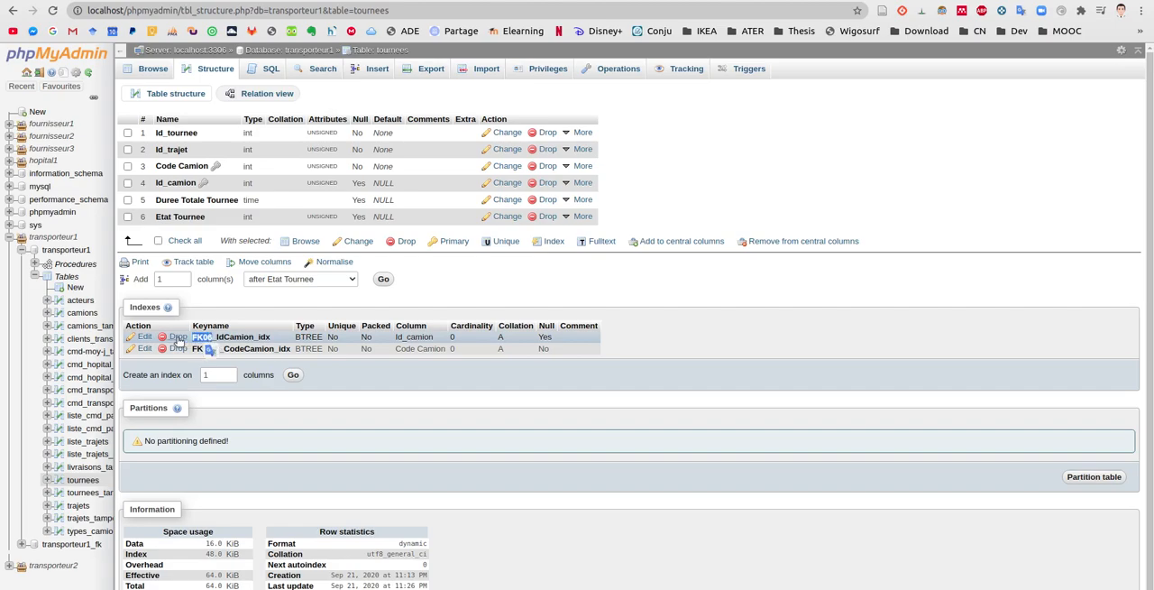
click(177, 336)
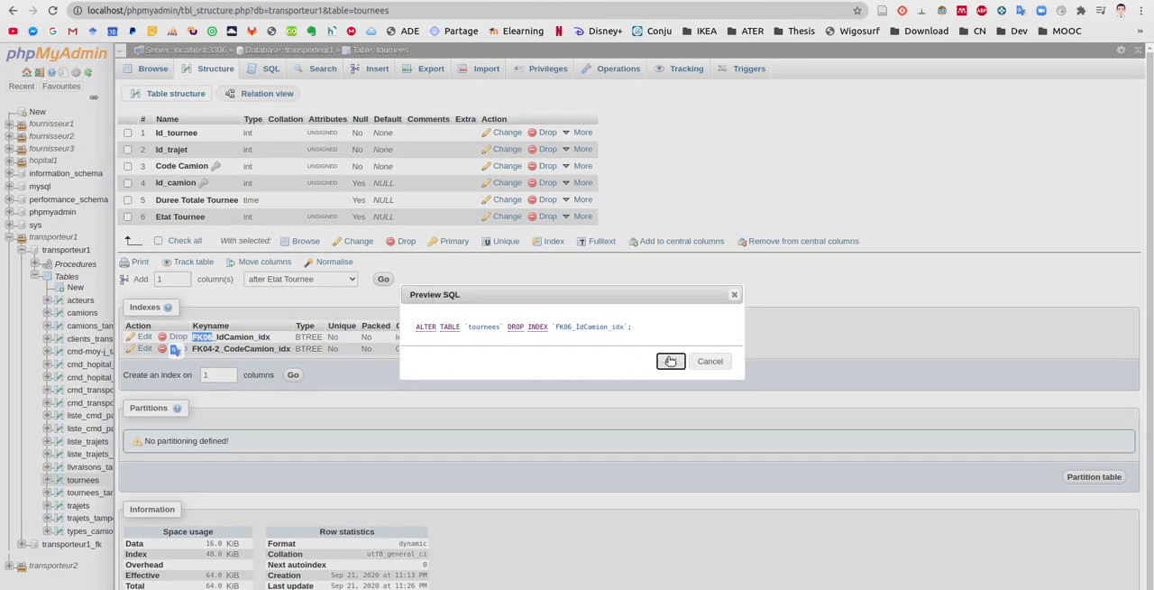
mouse_move(633, 366)
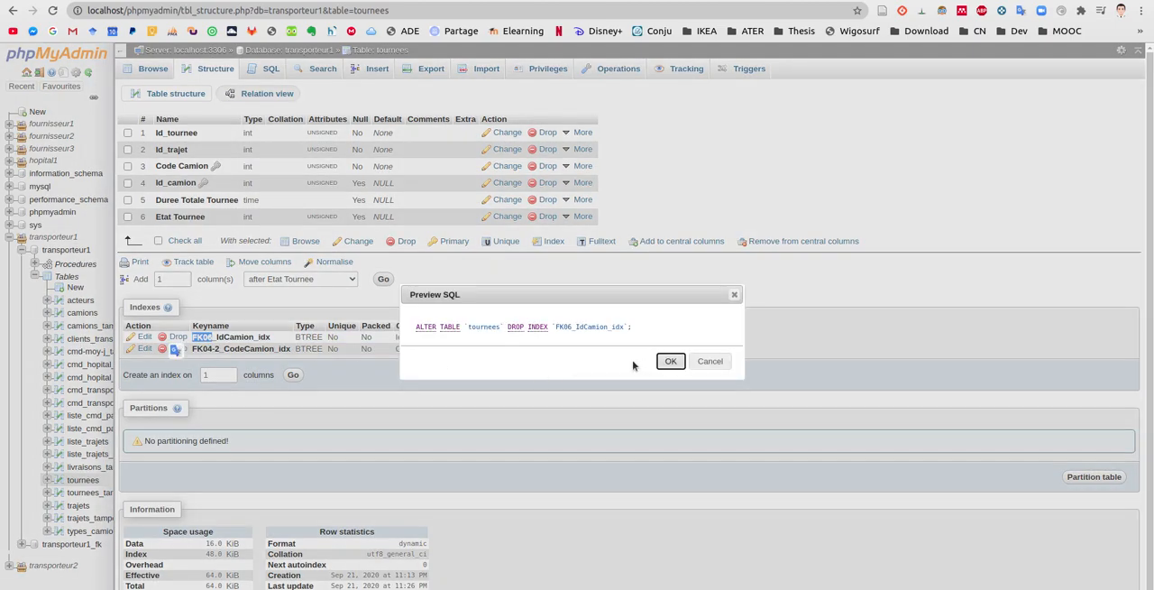
mouse_move(413, 332)
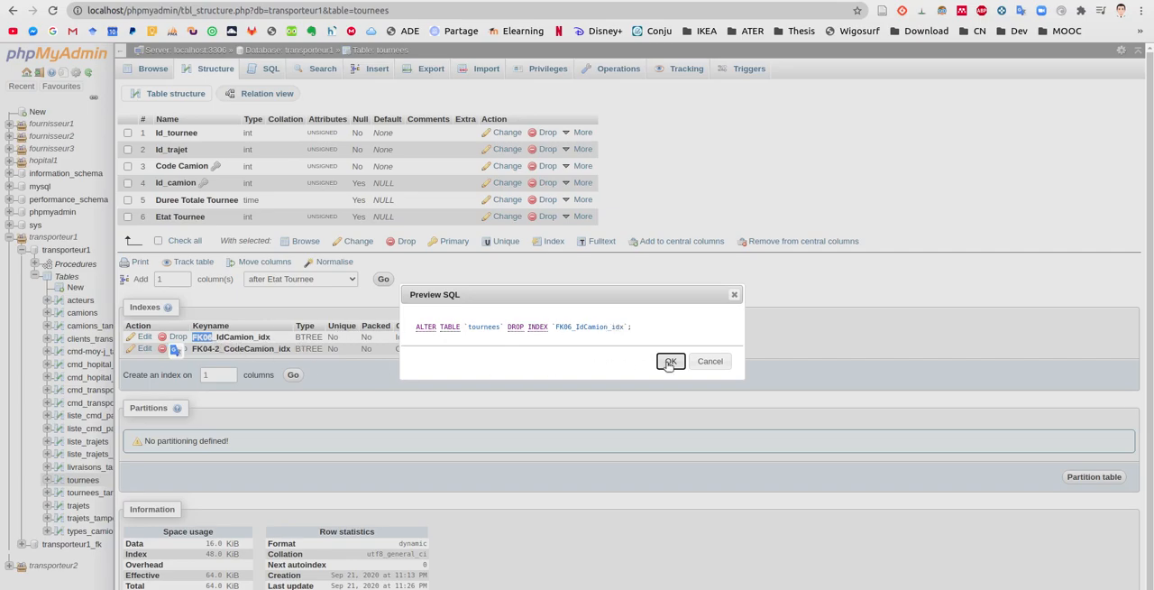
Step: Confirm the index drop and dismiss the #1553 foreign-key-constraint error that refuses it
click(671, 360)
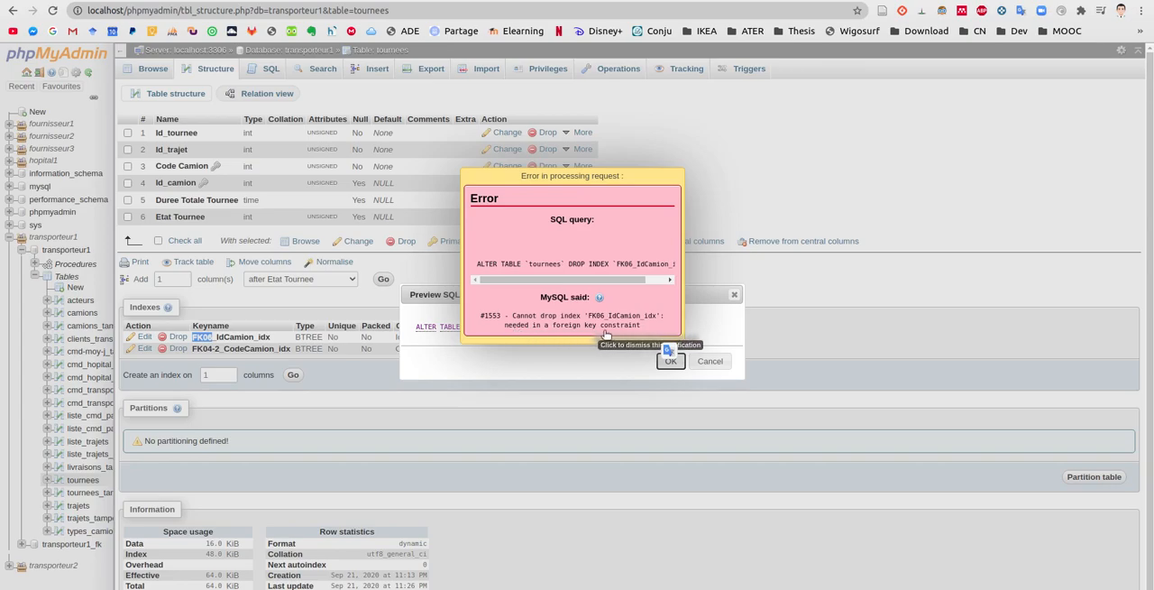
mouse_move(611, 375)
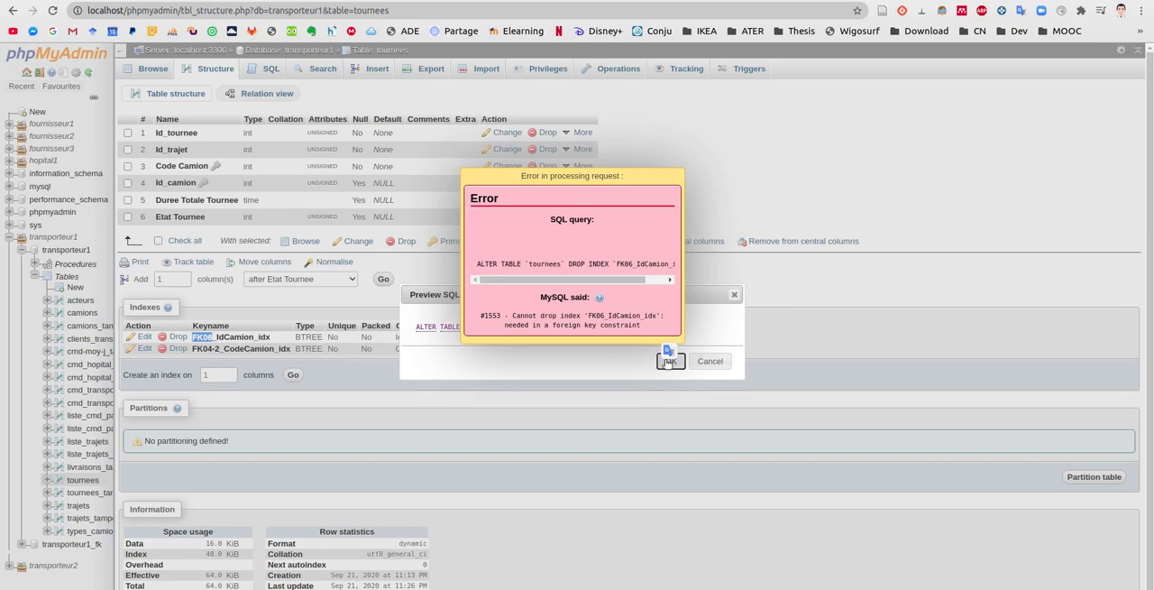
mouse_move(598, 365)
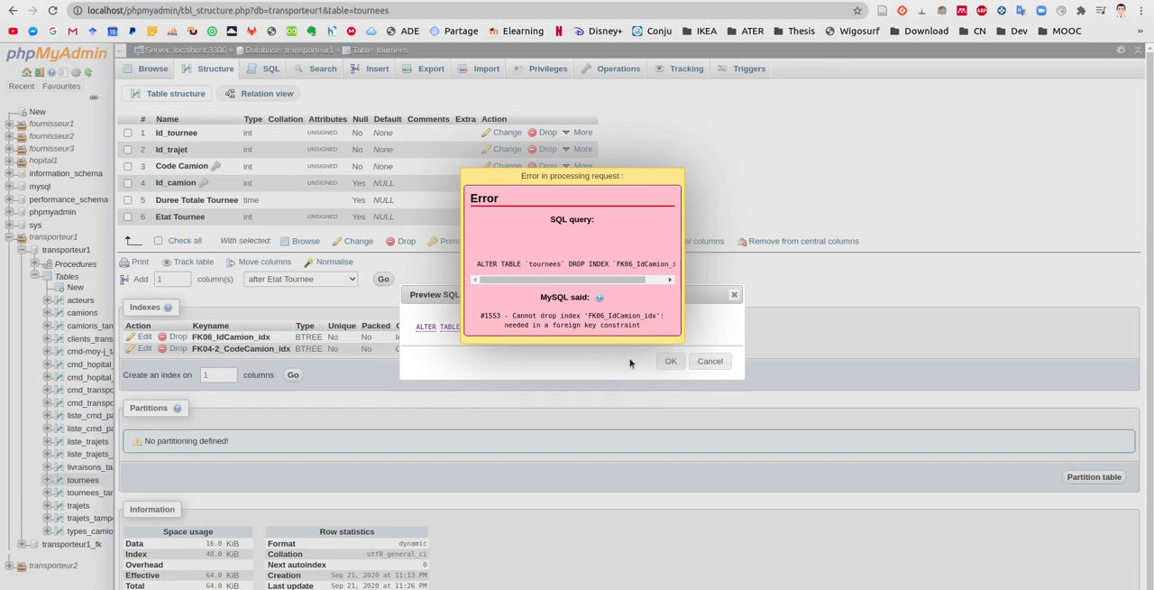
click(671, 361)
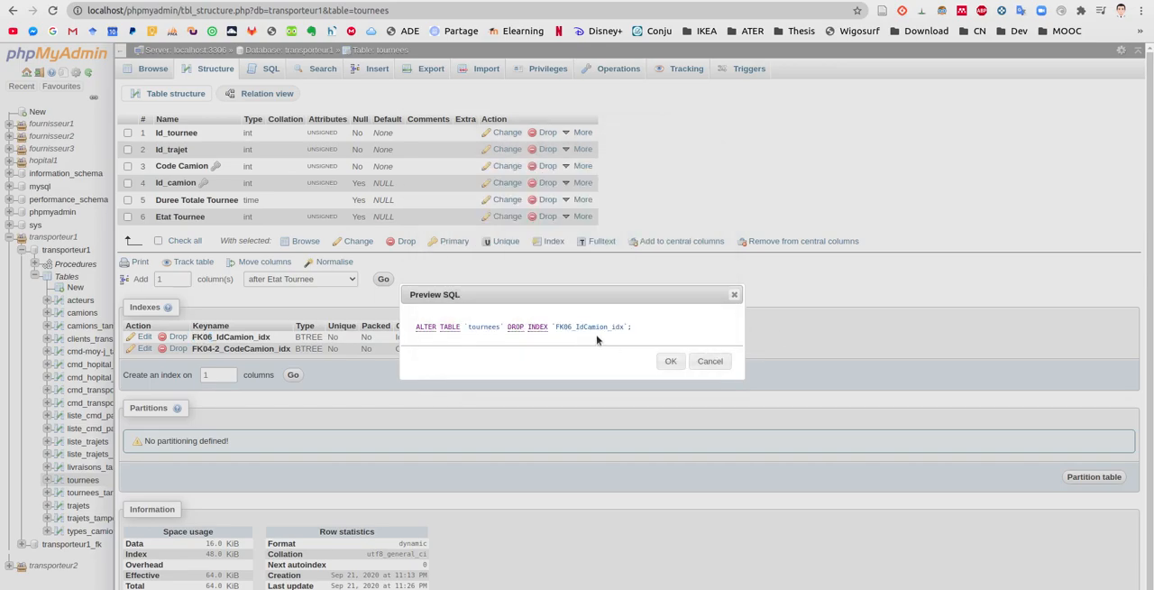
mouse_move(622, 323)
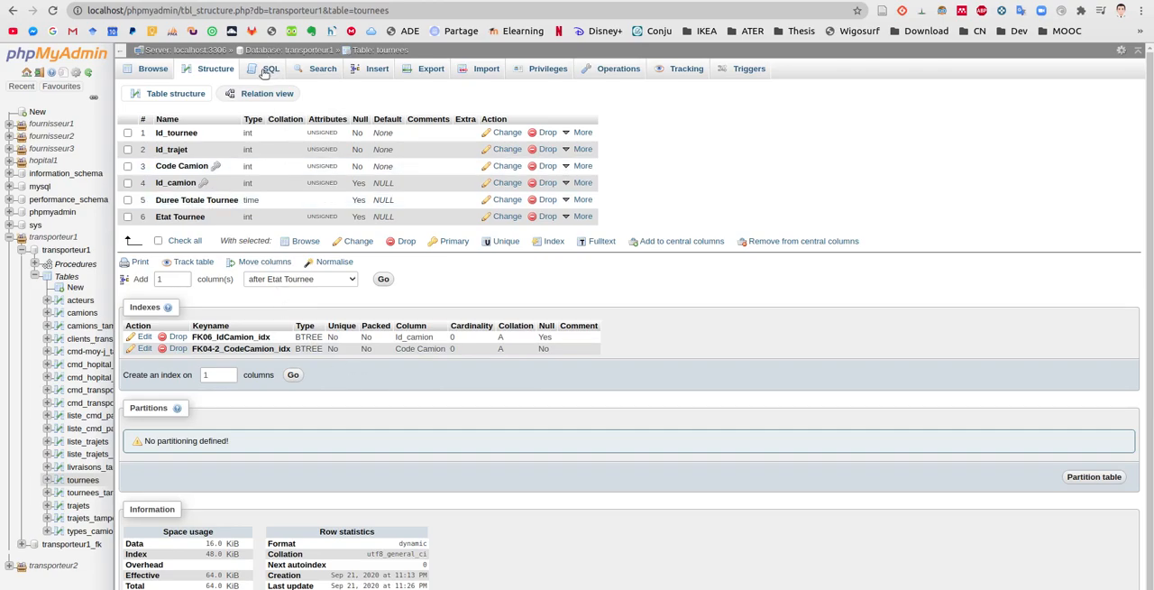
mouse_move(241, 72)
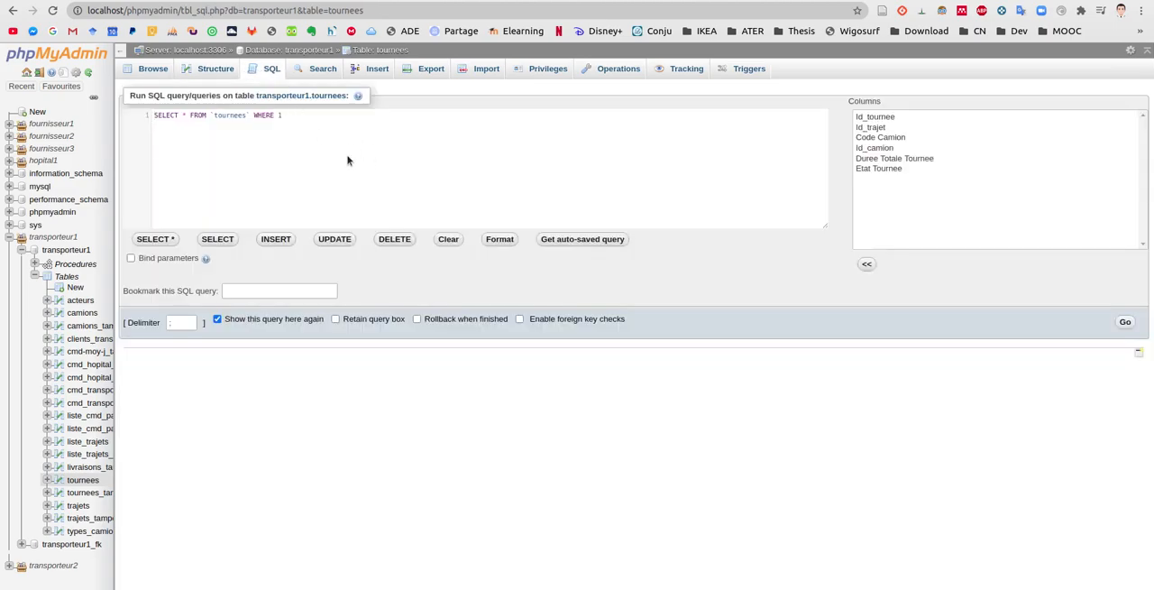
Step: Run SHOW CREATE TABLE `tournees`; in place of the default query
click(155, 116)
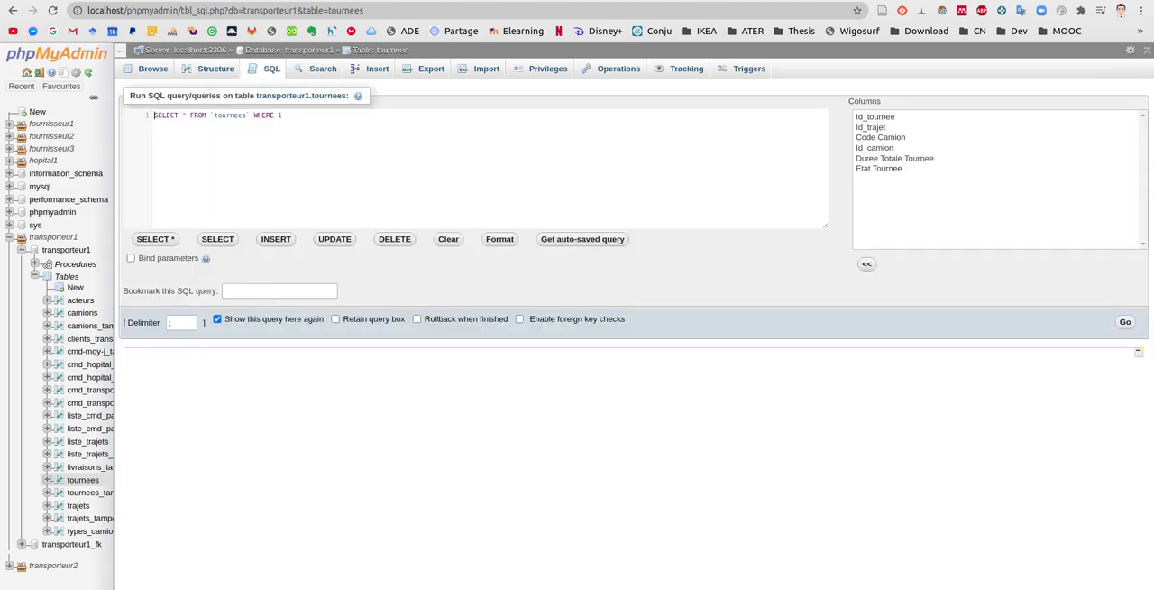
mouse_move(389, 97)
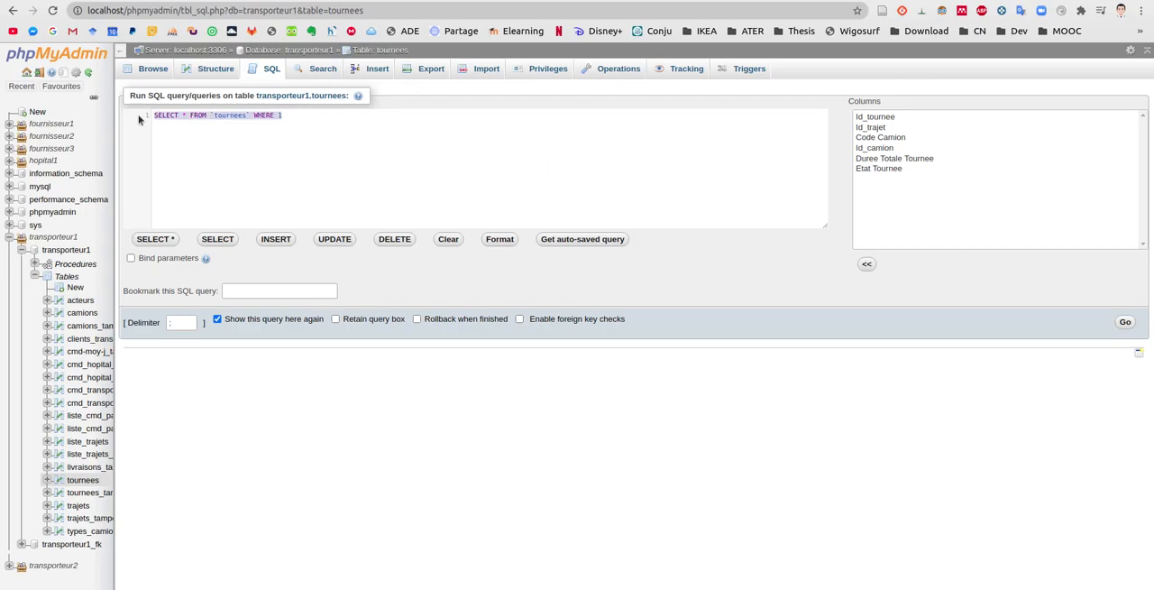
text(SHOW CREATE TABLE `tournees`;)
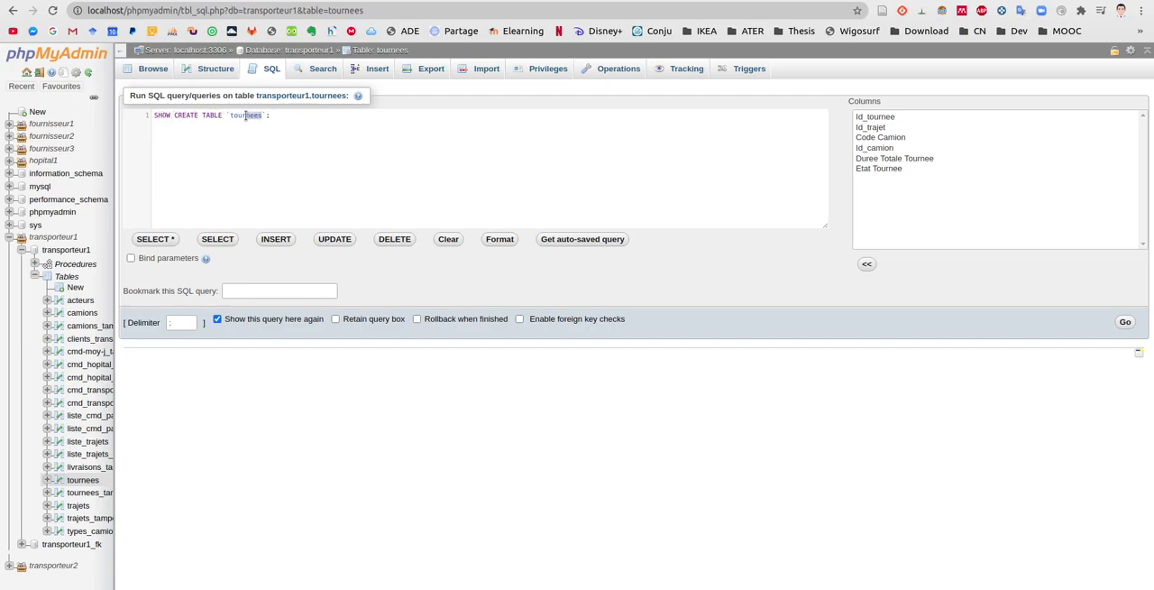
mouse_move(260, 133)
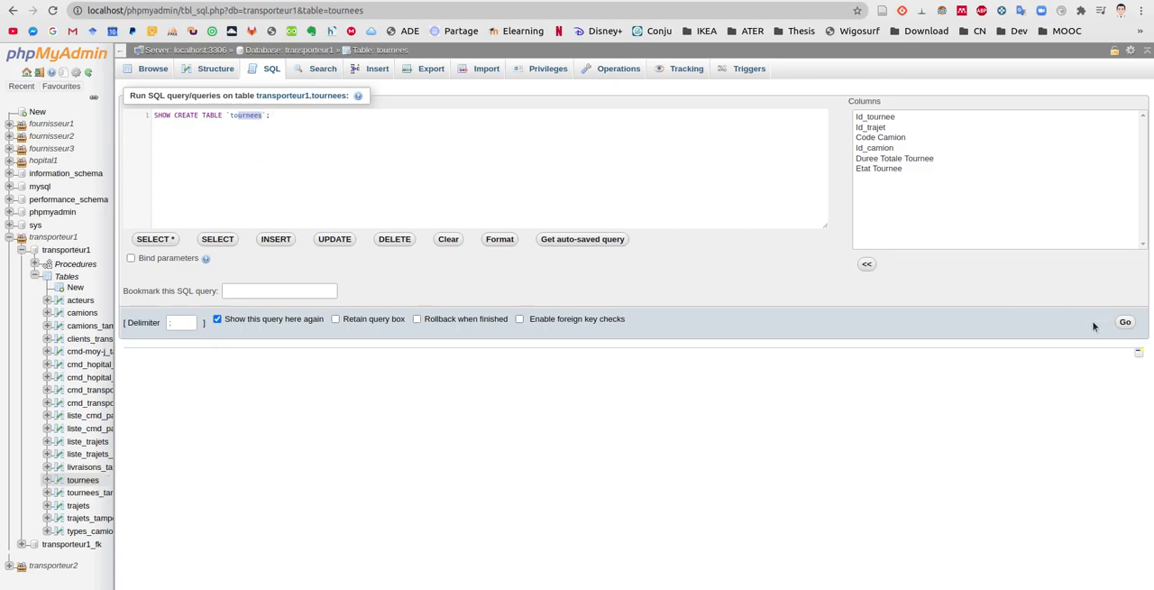
mouse_move(1121, 328)
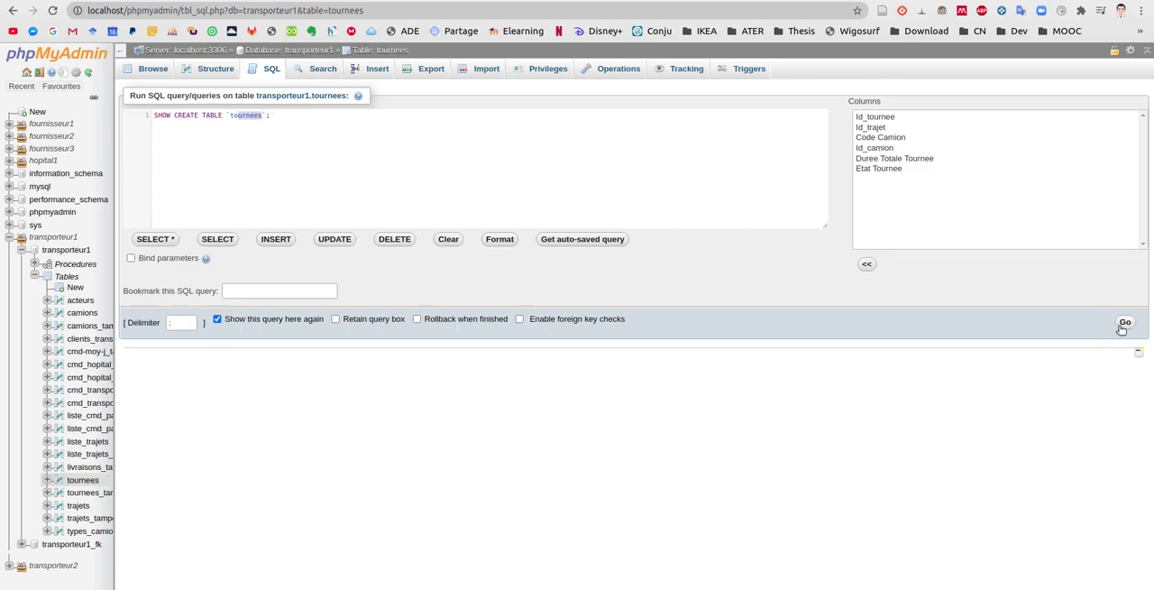
click(1125, 321)
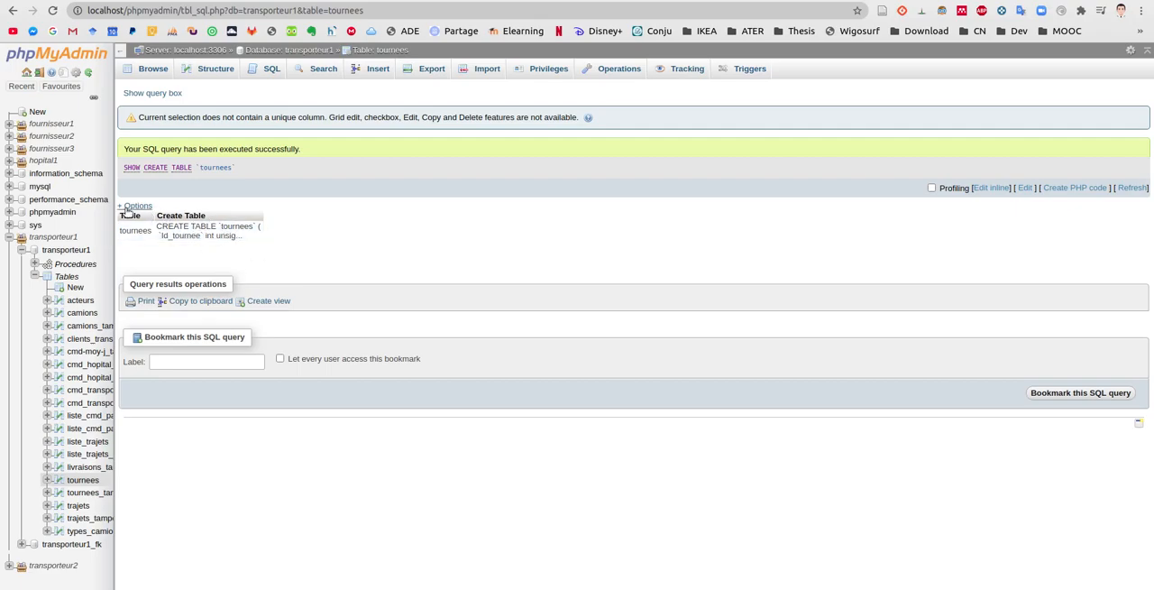
Step: Show full texts in the query results so the whole CREATE TABLE statement is visible
click(135, 206)
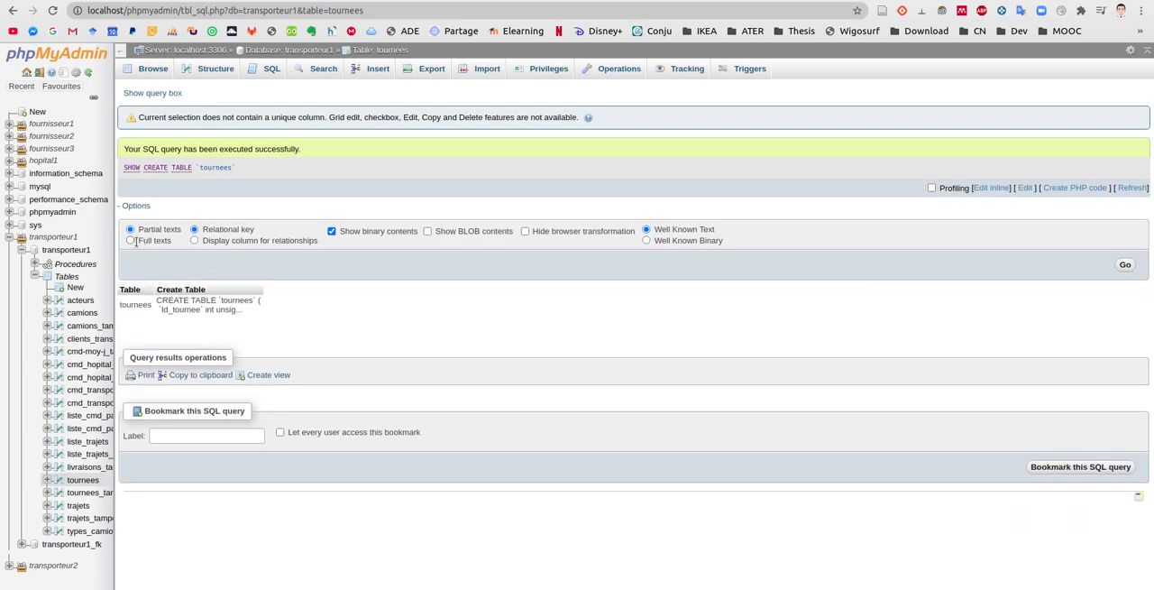
click(129, 239)
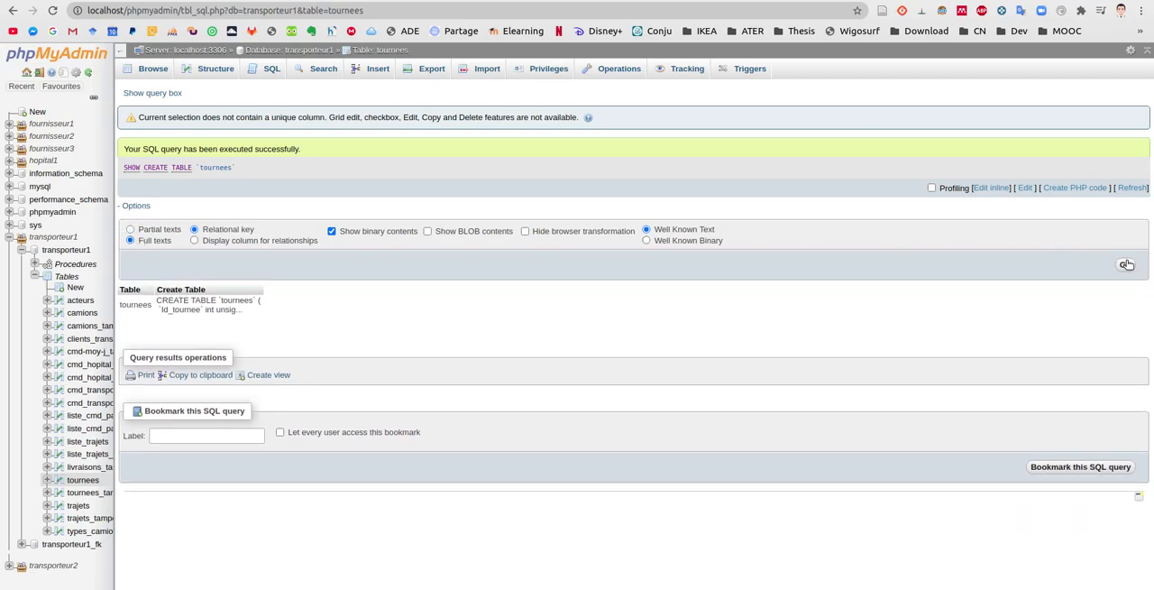
click(133, 206)
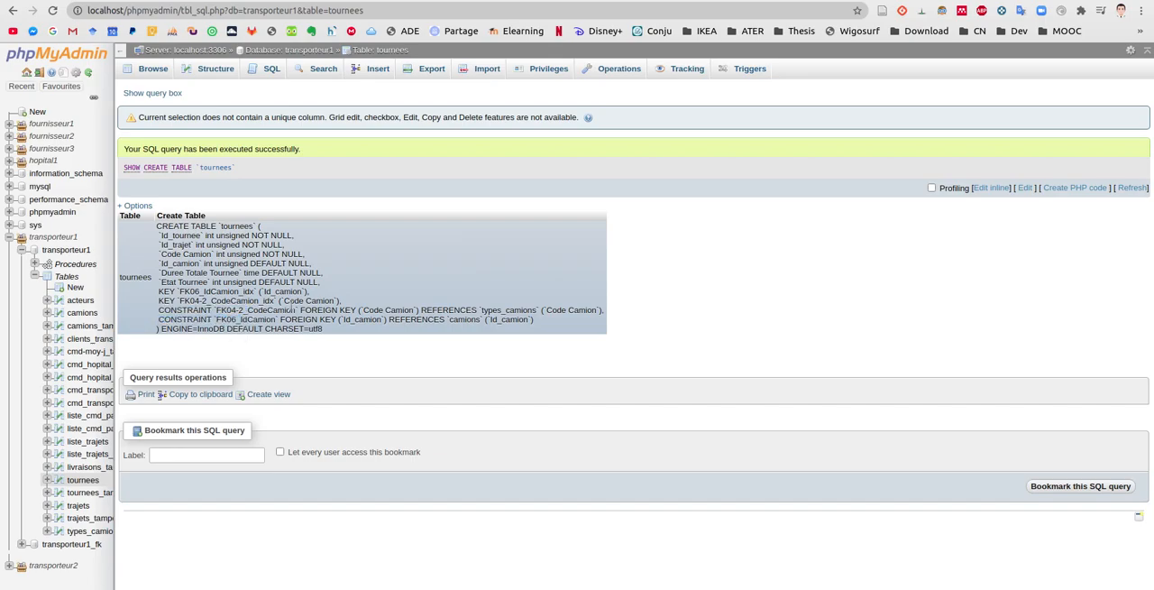
Step: Select and copy the FK06_IdCamion constraint name from the CREATE TABLE output
double_click(257, 311)
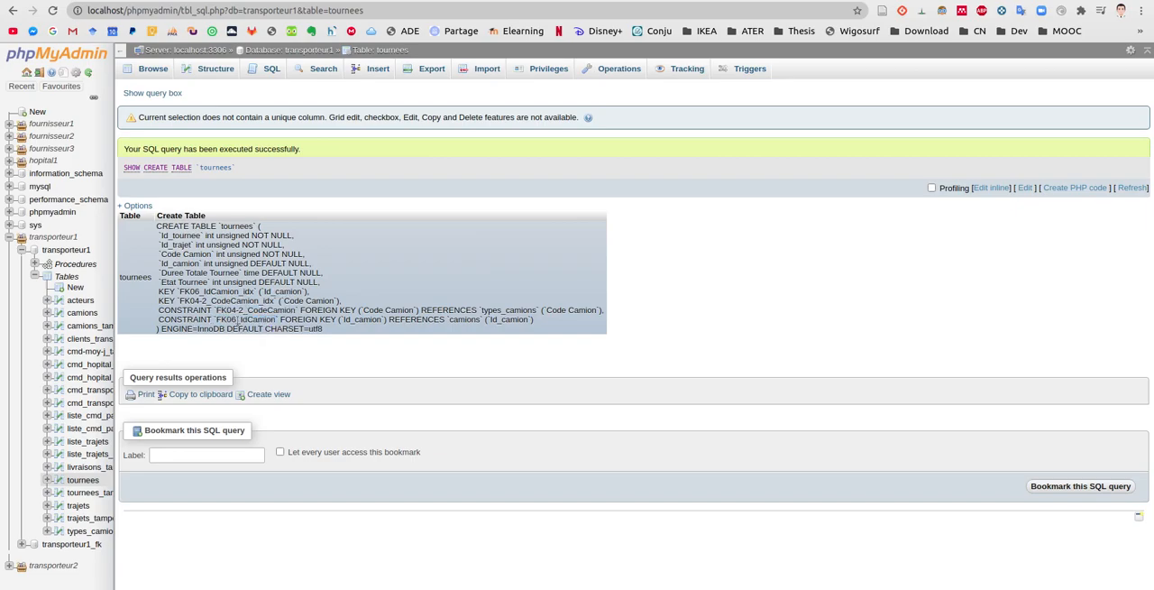
double_click(227, 319)
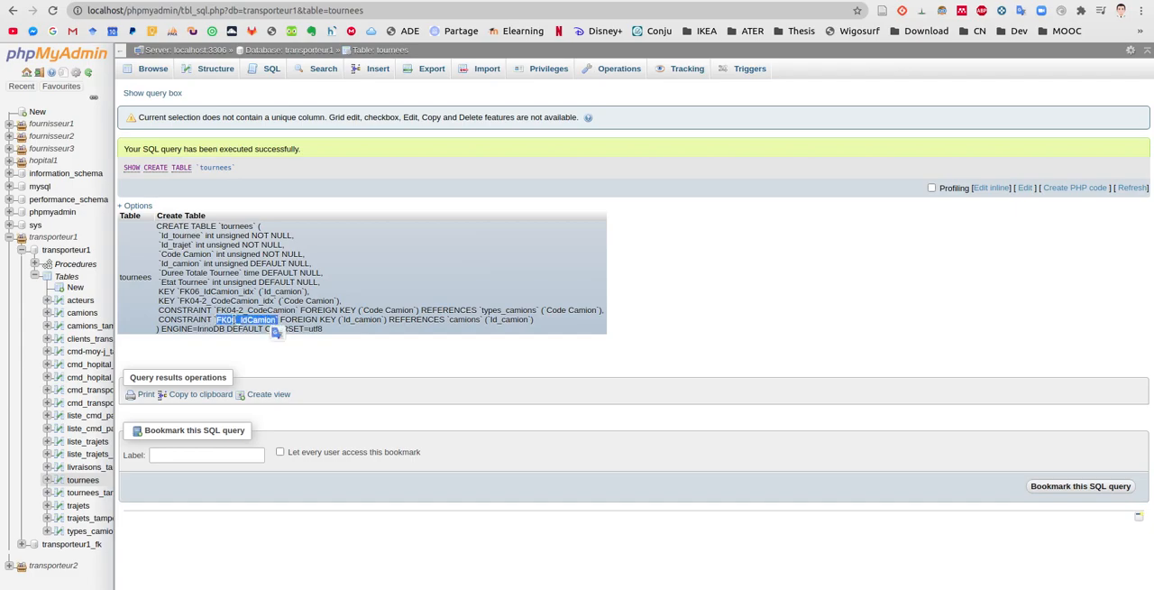
right_click(249, 319)
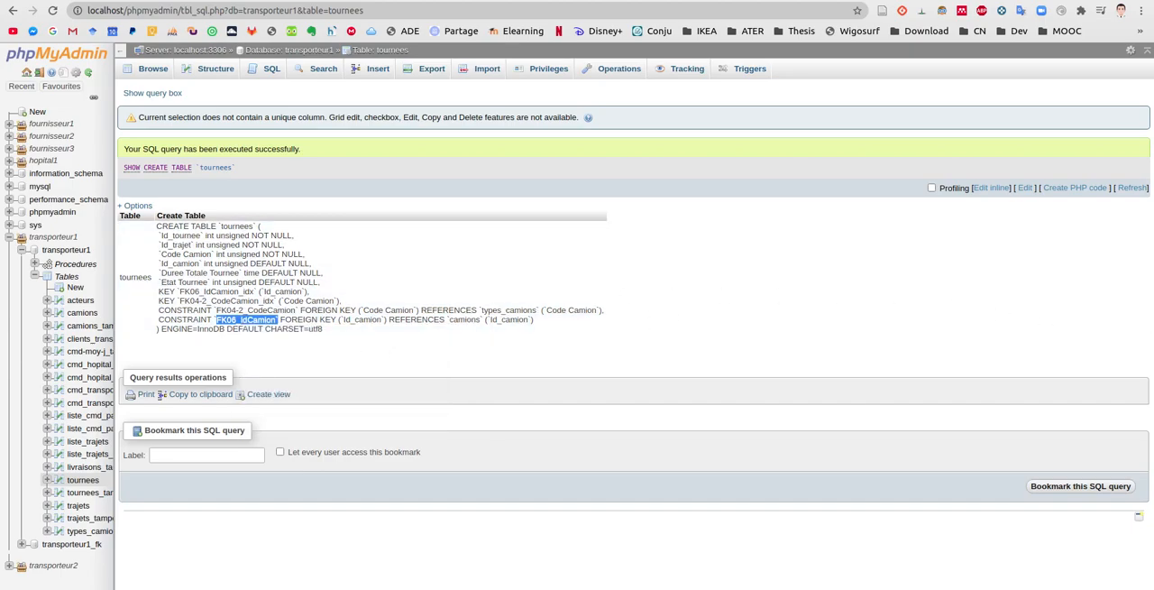
mouse_move(469, 252)
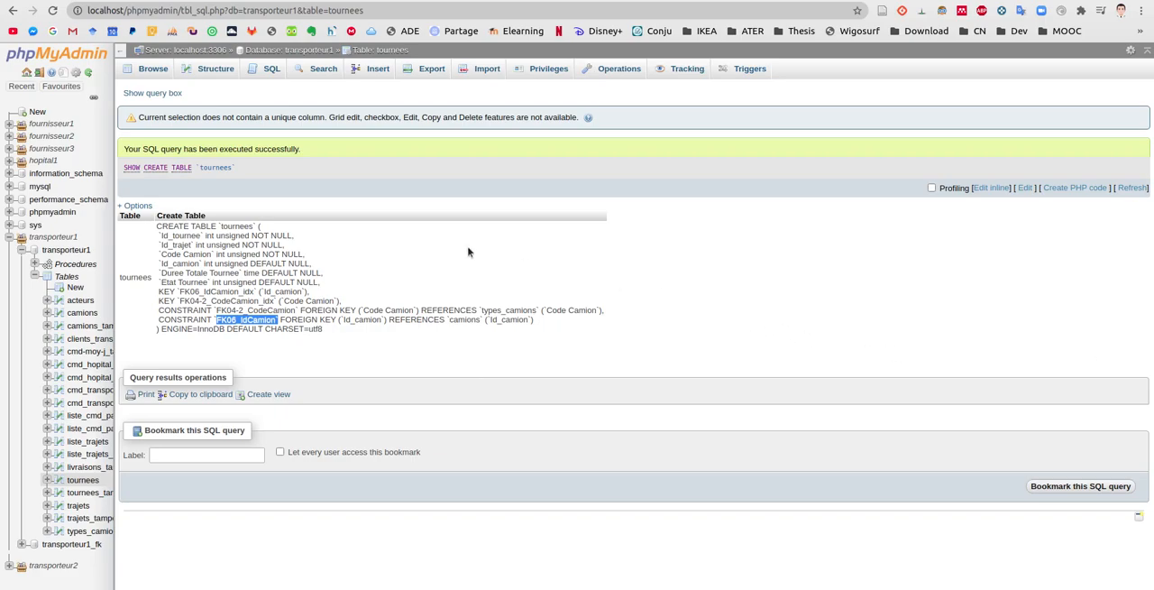
mouse_move(184, 173)
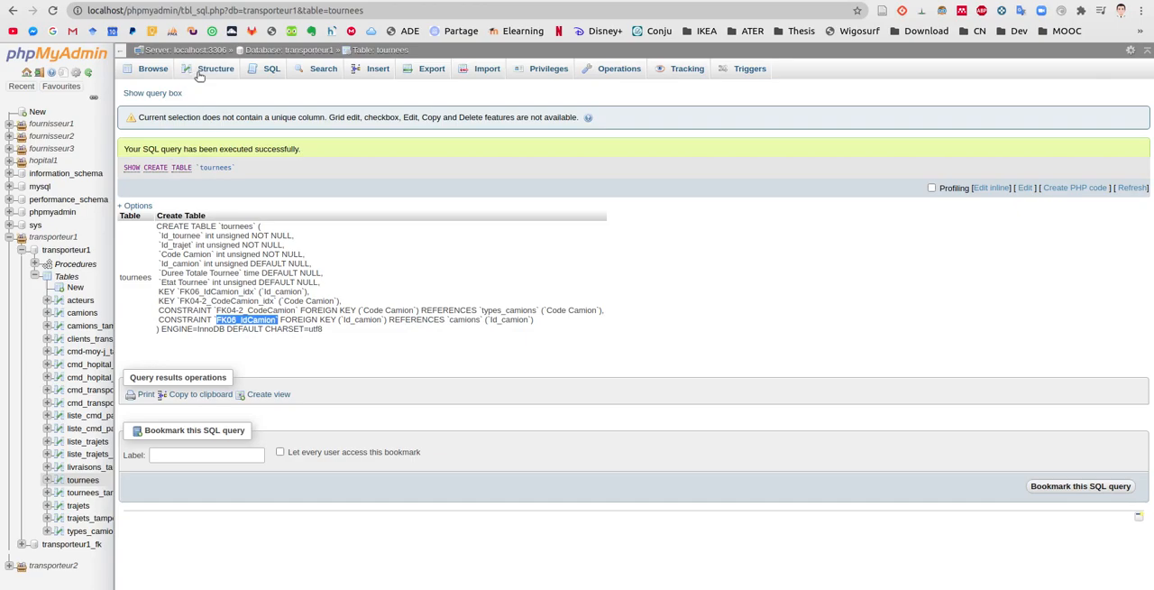
Step: Retry dropping FK06_IdCamion_idx from the structure view, copying the preview query, and dismiss the #1553 refusal
click(216, 68)
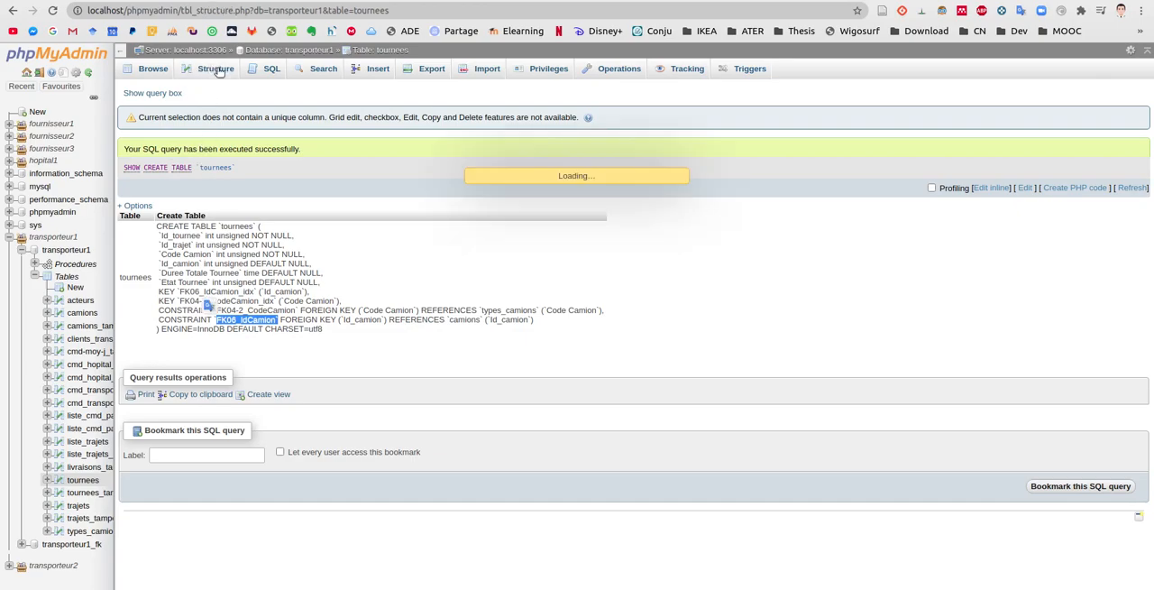
click(217, 69)
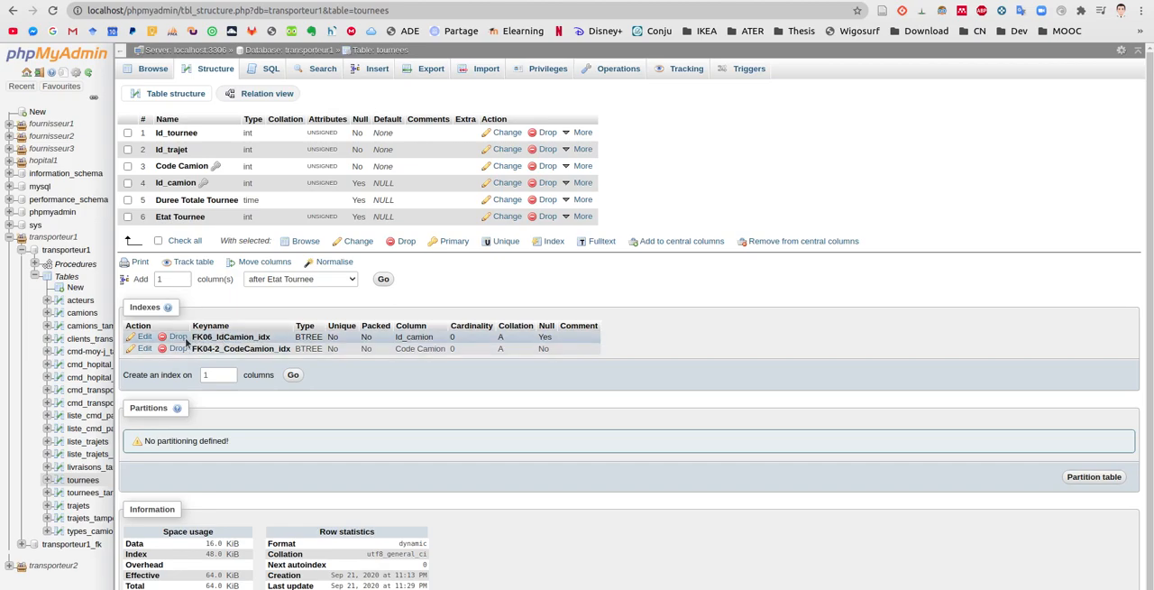
click(176, 335)
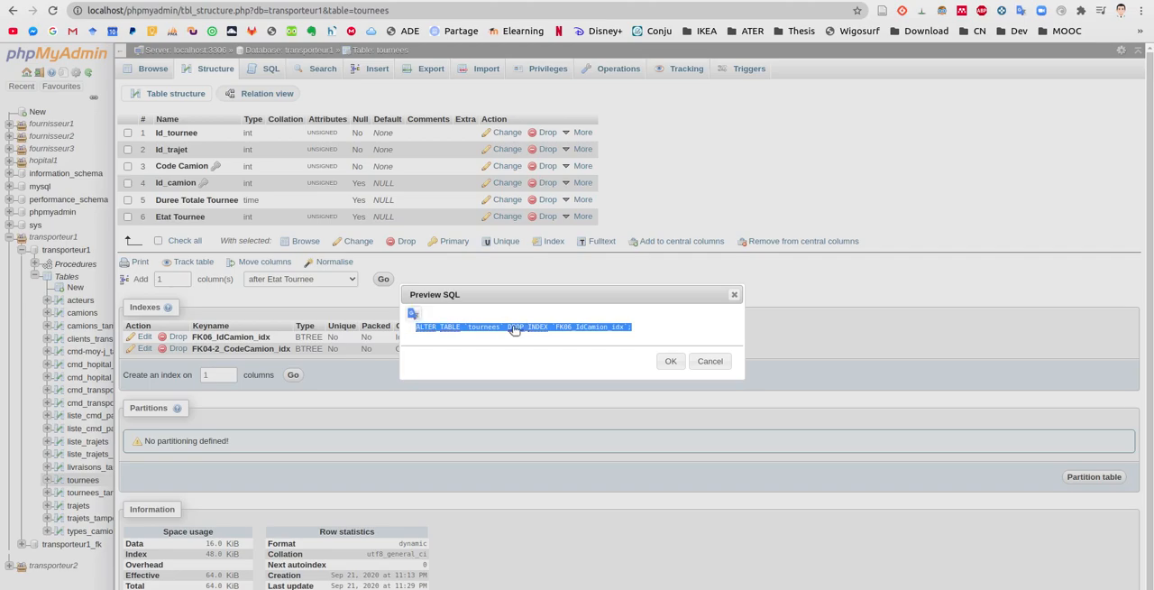
right_click(514, 326)
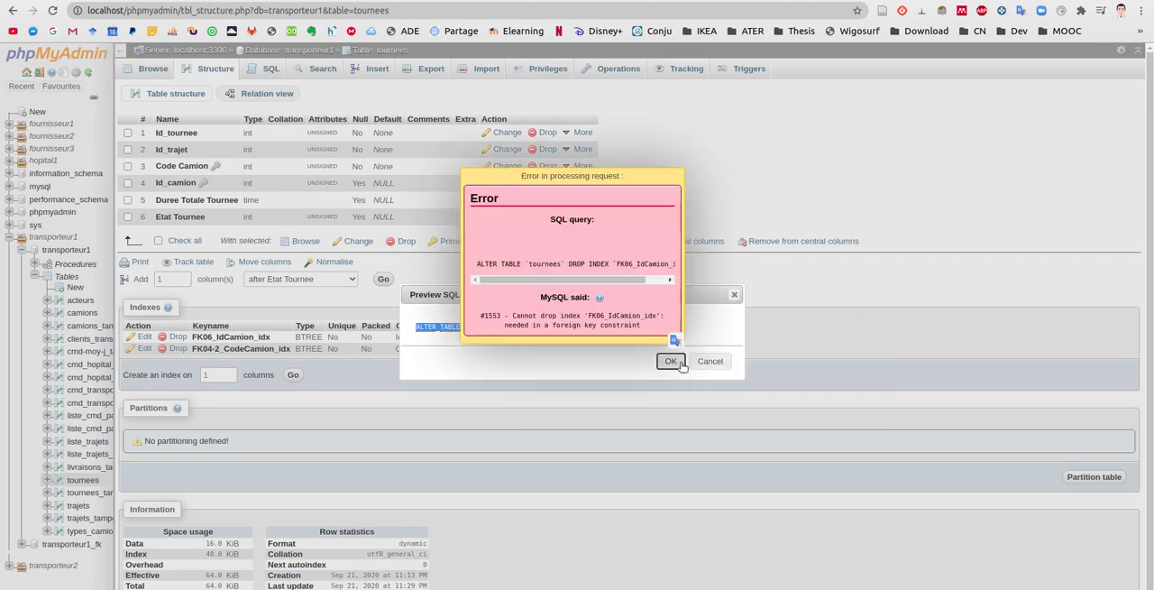
click(671, 360)
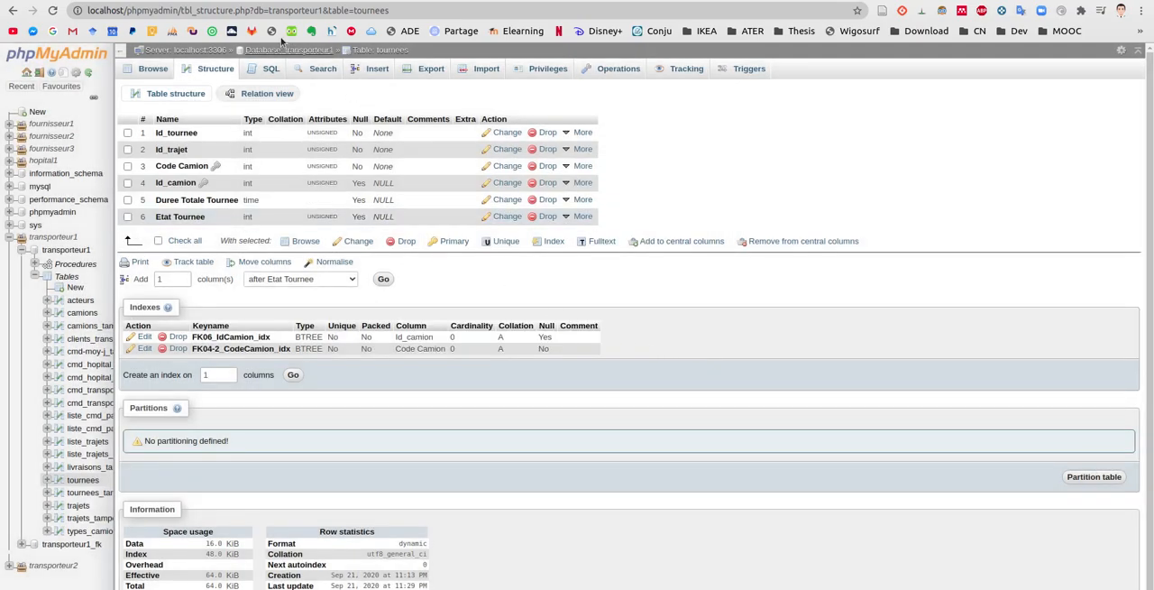
click(267, 69)
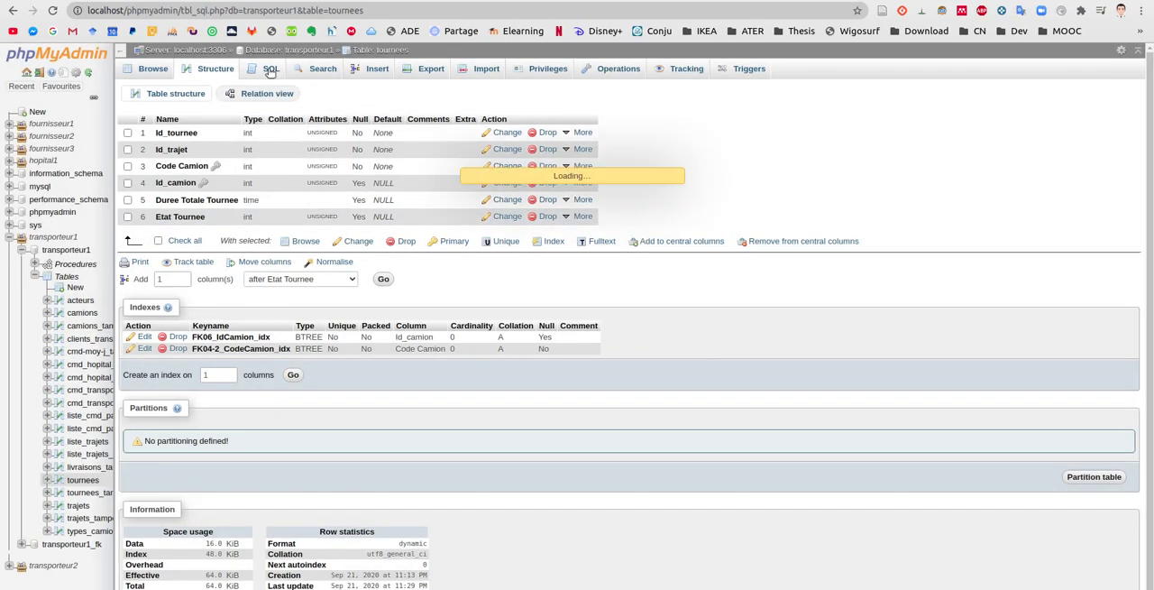
Step: Run ALTER TABLE tournees DROP FOREIGN KEY FK06_IdCamion and confirm, dropping the constraint
click(271, 69)
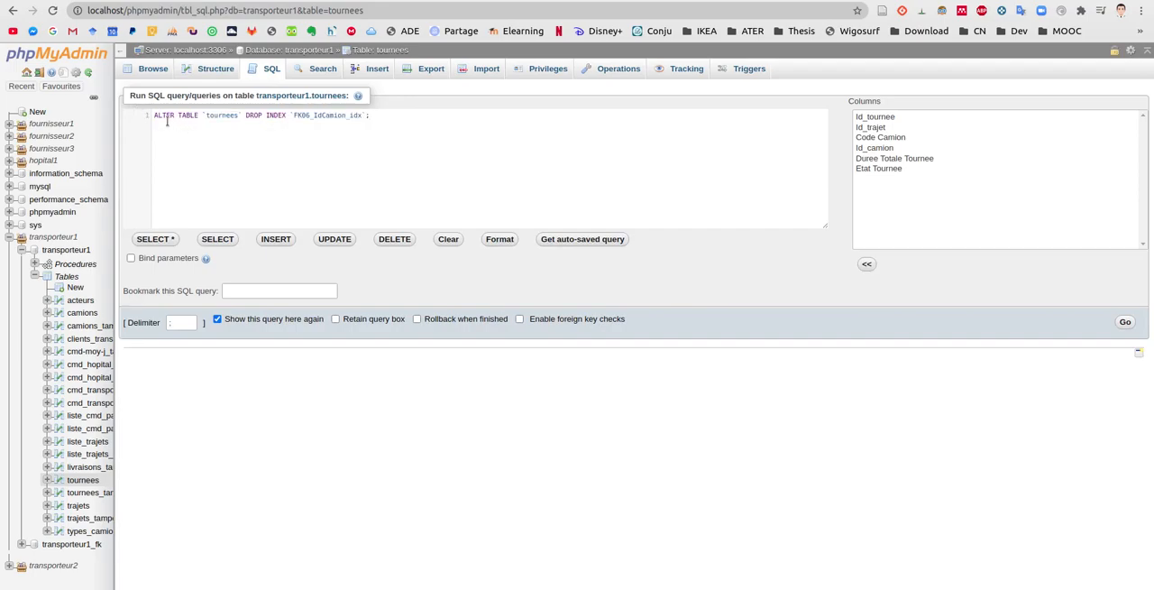
mouse_move(251, 126)
text(FOREIGN )
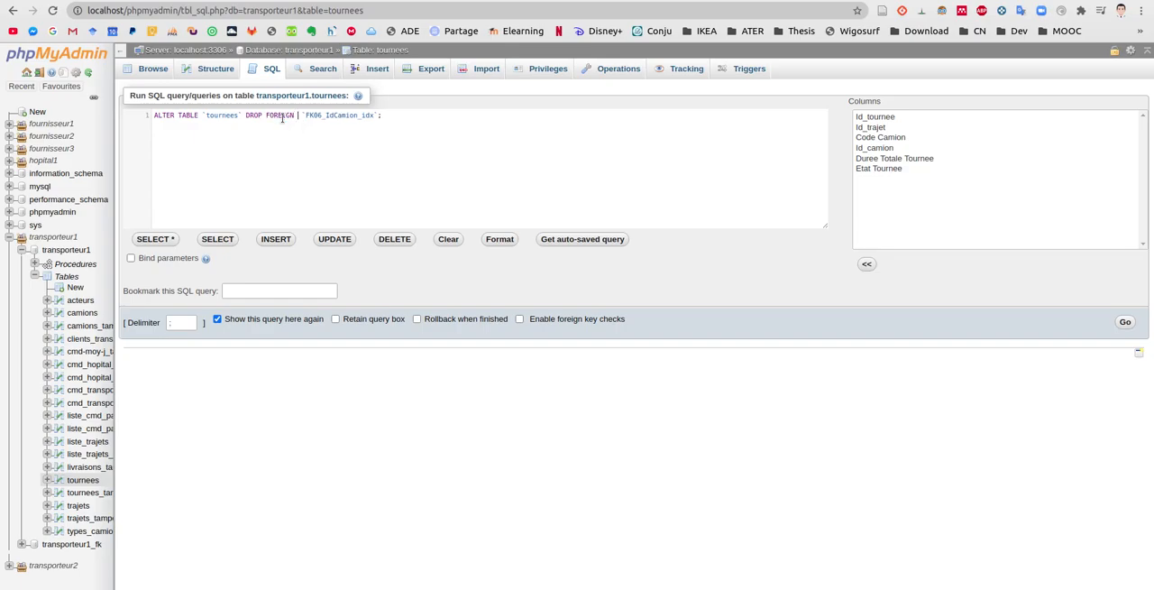
text(KEY)
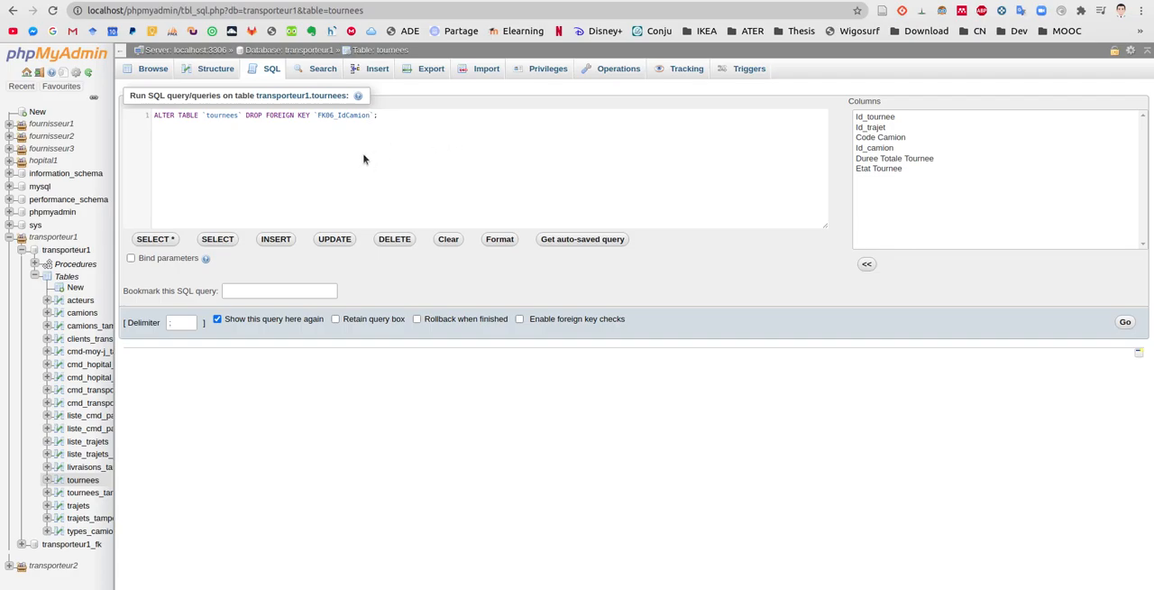
mouse_move(415, 119)
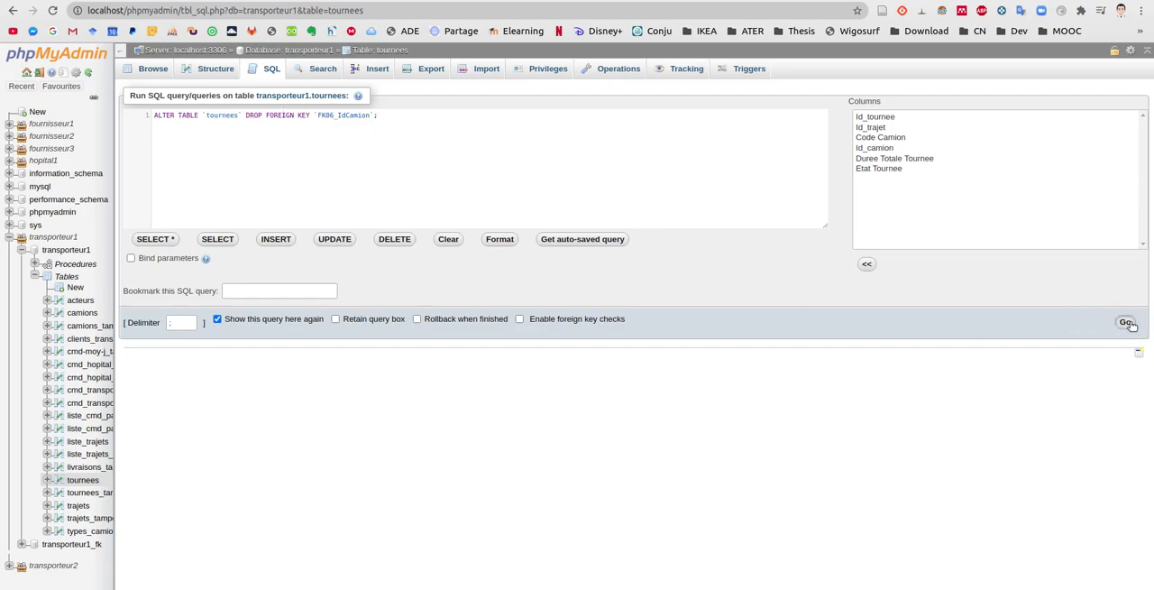
click(1125, 321)
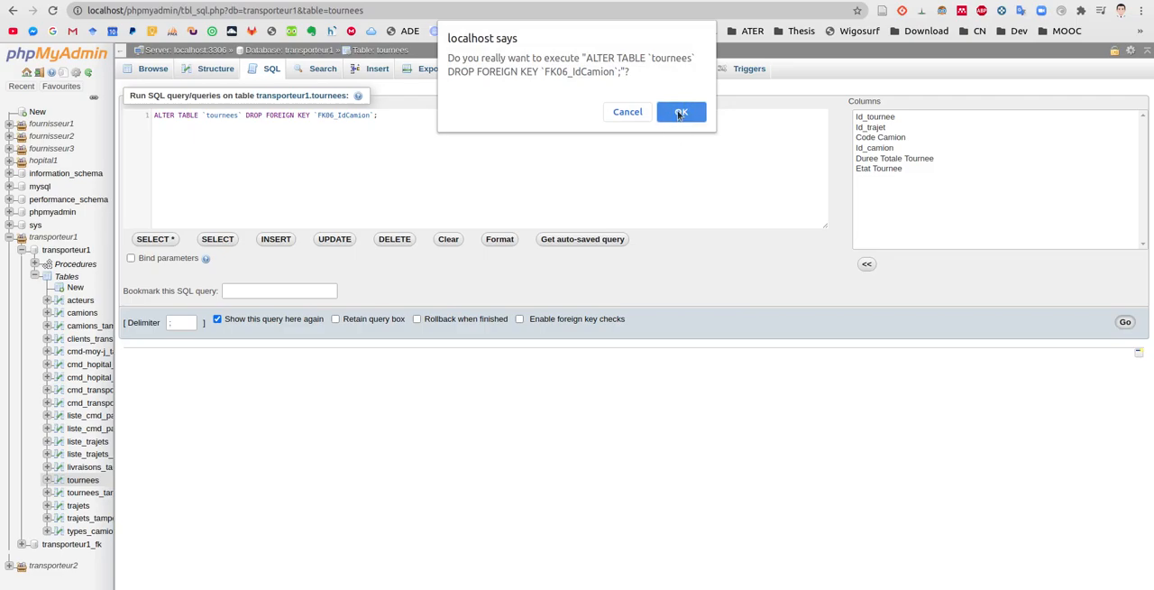
click(681, 111)
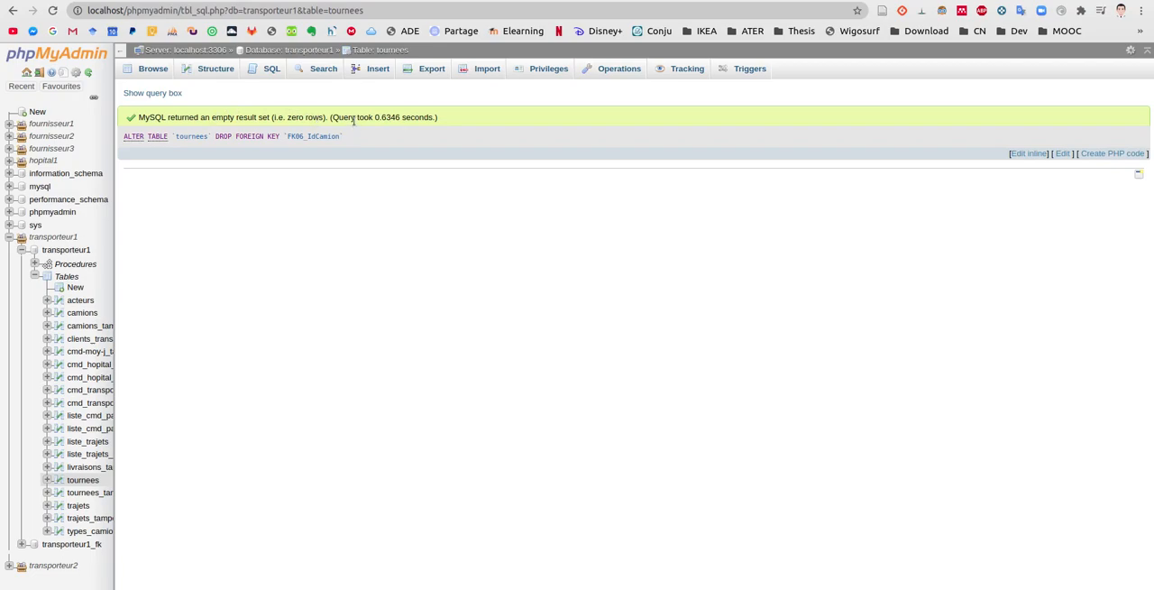
mouse_move(348, 140)
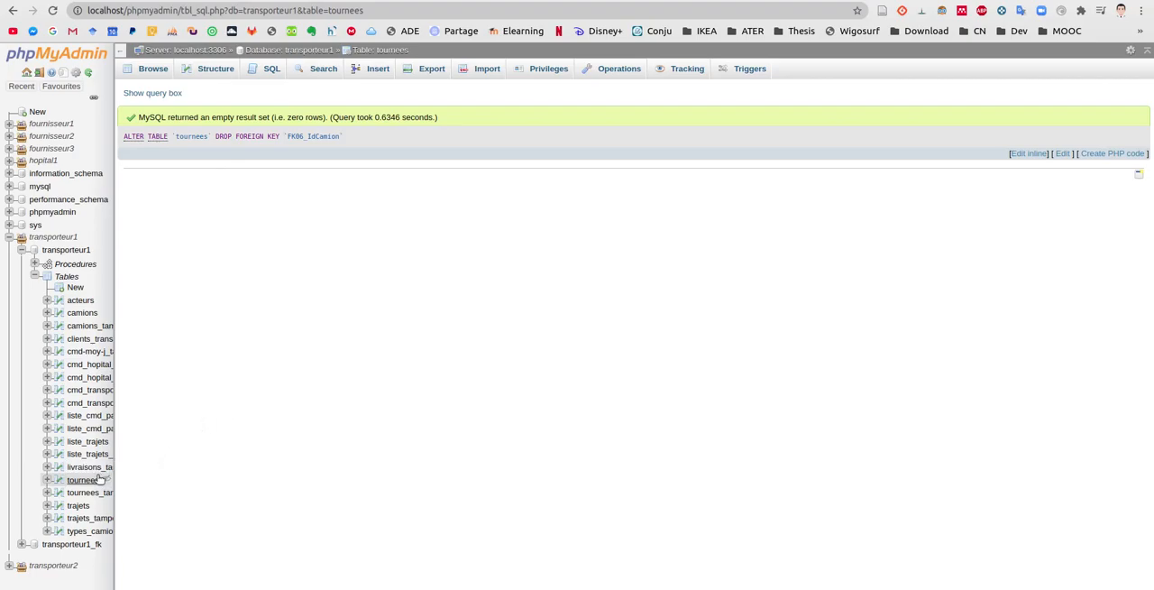
mouse_move(110, 399)
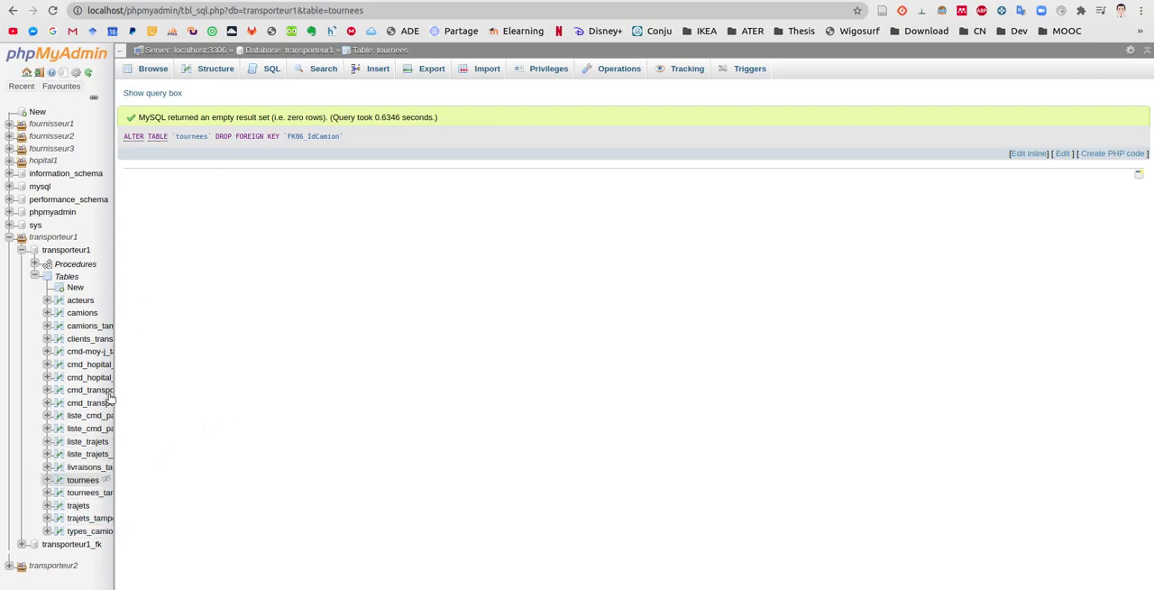
mouse_move(110, 480)
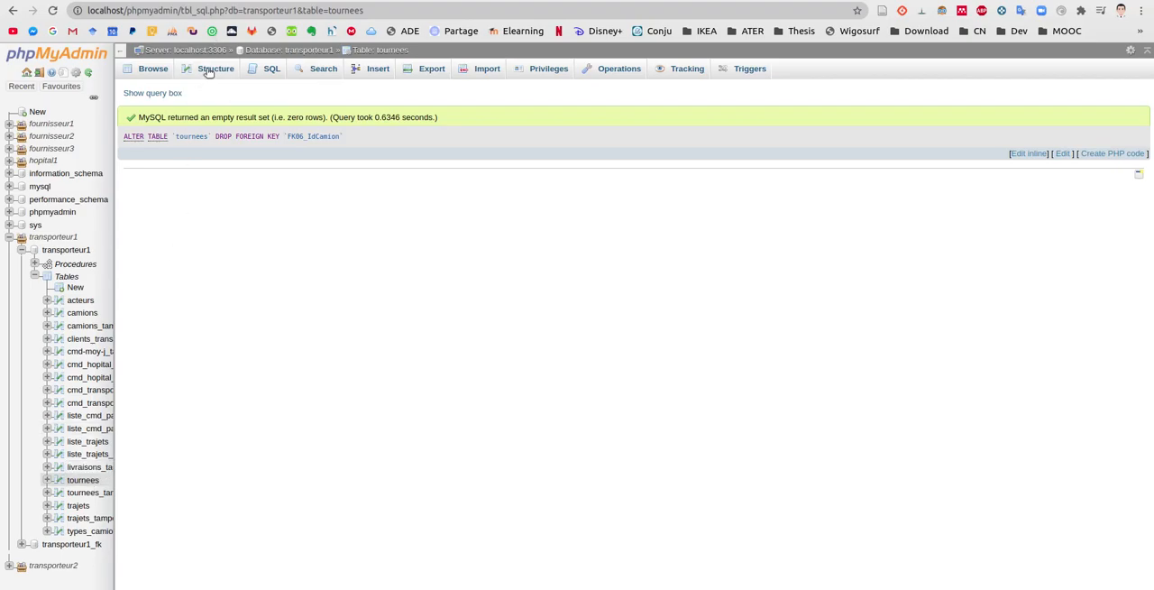
Step: Return to the tournees structure, where both indexes are still listed
click(215, 68)
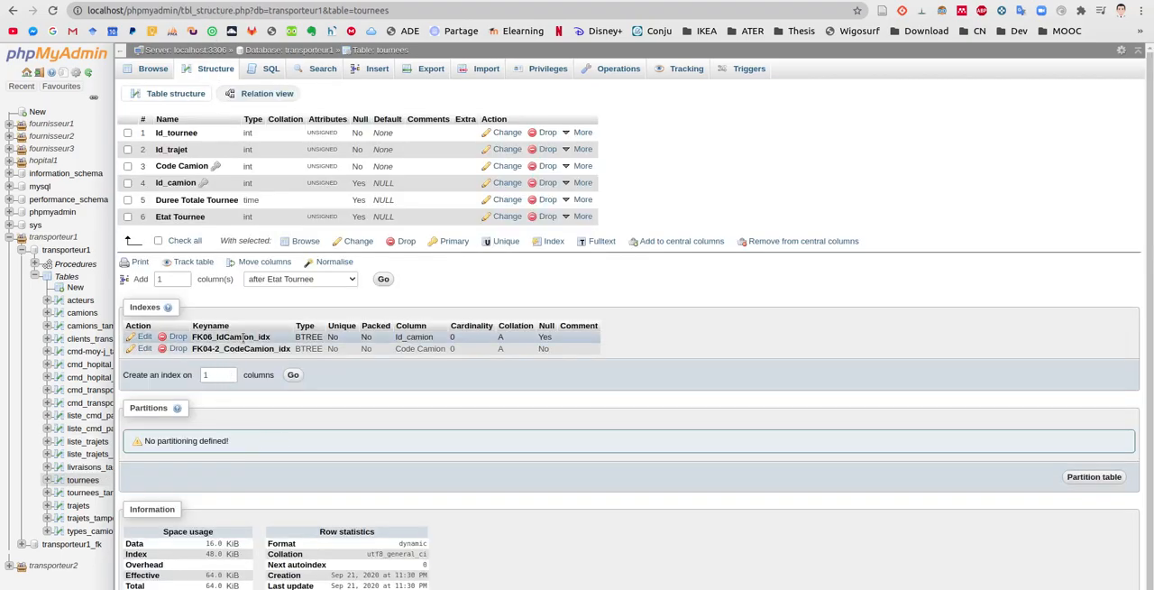
Step: Drop the FK06_IdCamion_idx index and confirm, leaving only FK04_2_CodeCamion_idx
double_click(231, 335)
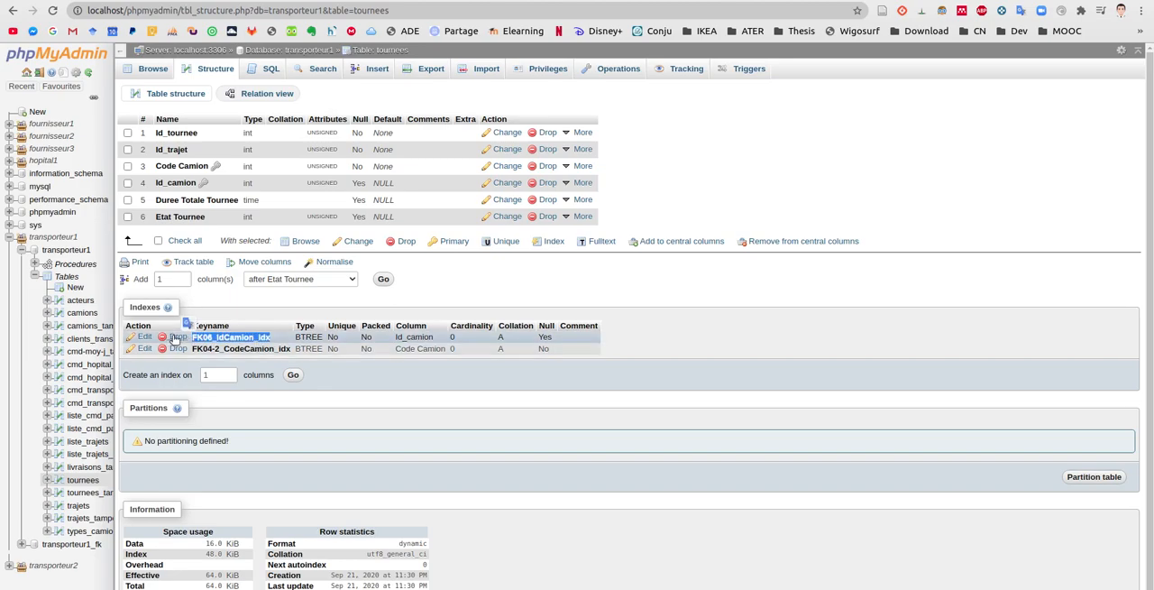
click(177, 335)
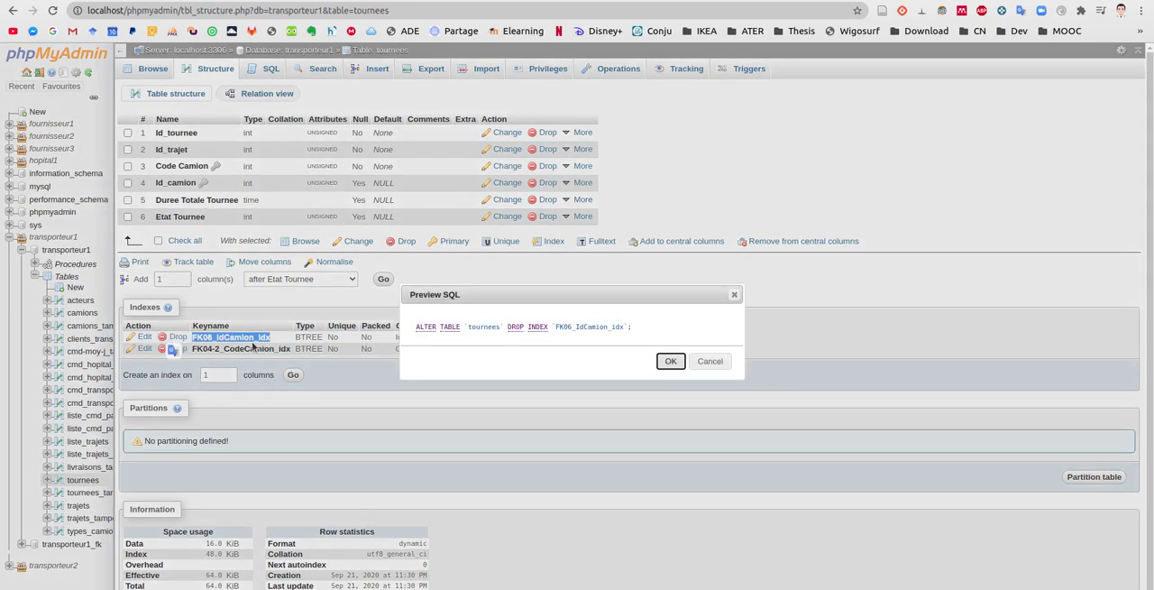
click(671, 361)
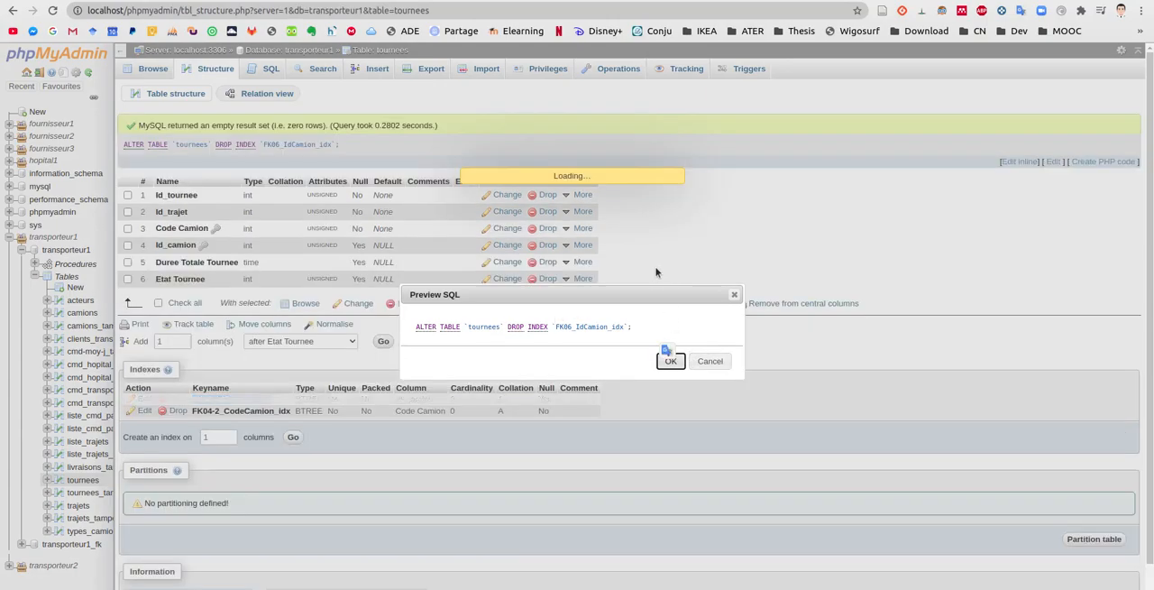
click(671, 361)
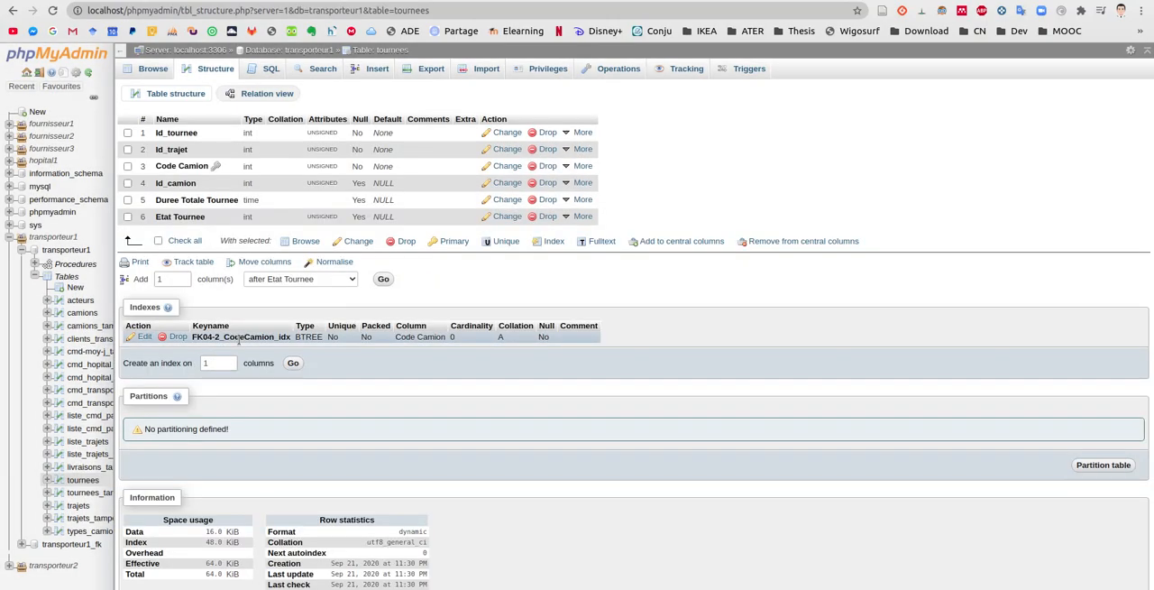